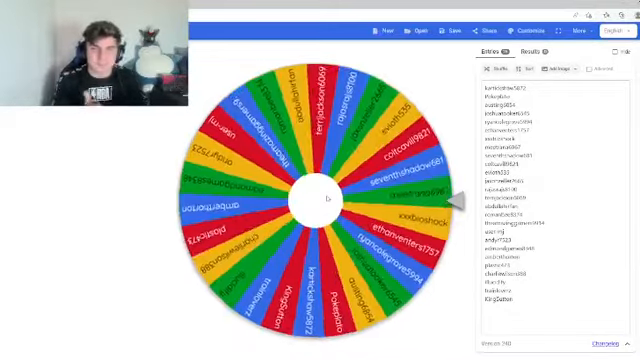
# Spin the wheel of viewer usernames and let it keep turning without landing.
pyautogui.click(330, 198)
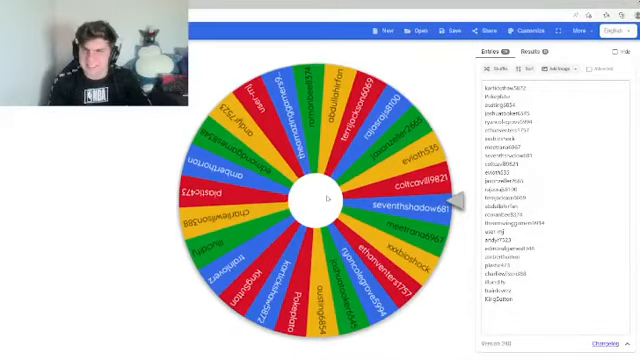